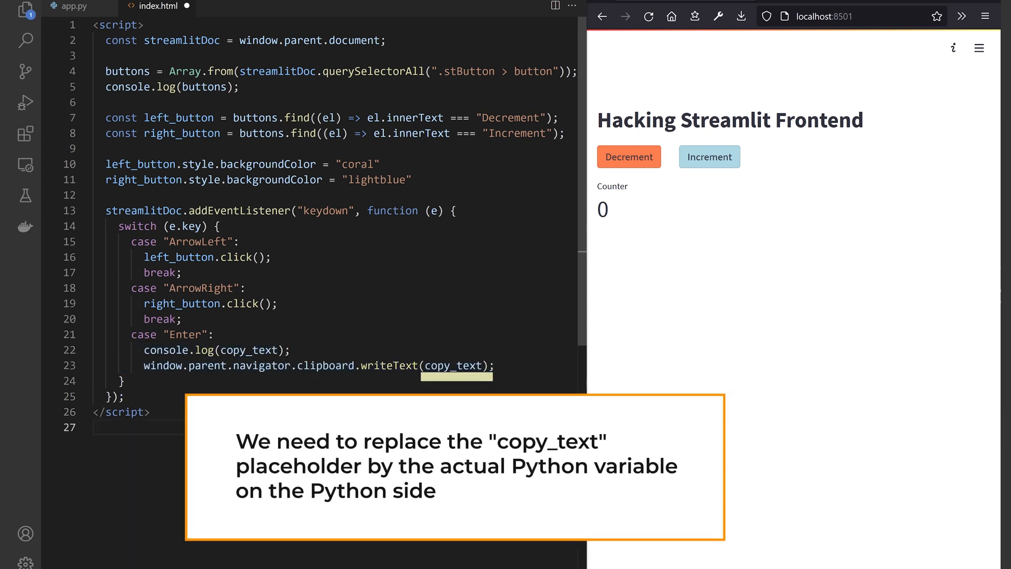
- Raise the counter to 3 in Firefox, with the console logging each counter value
left_click(68, 7)
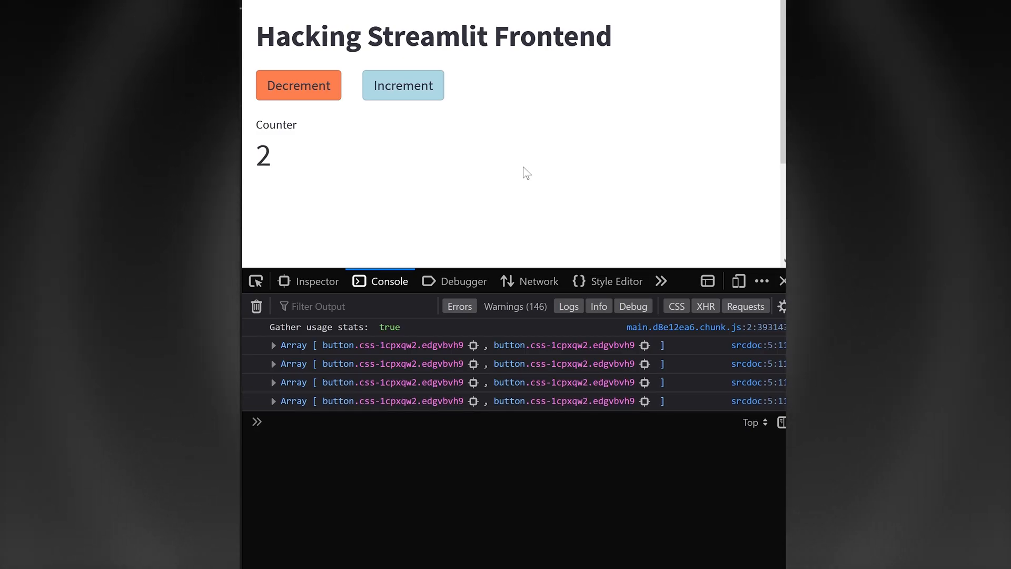
left_click(403, 86)
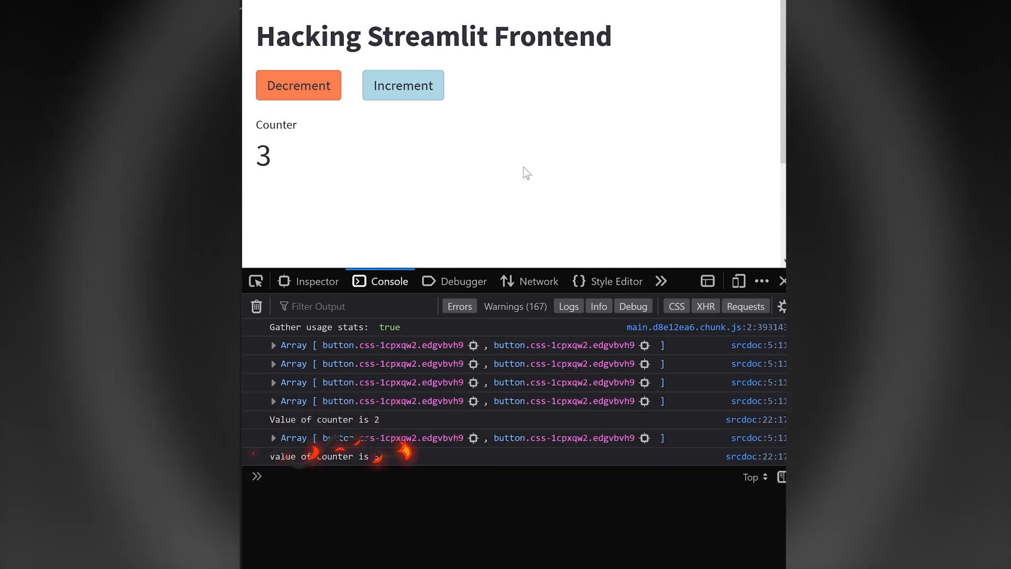